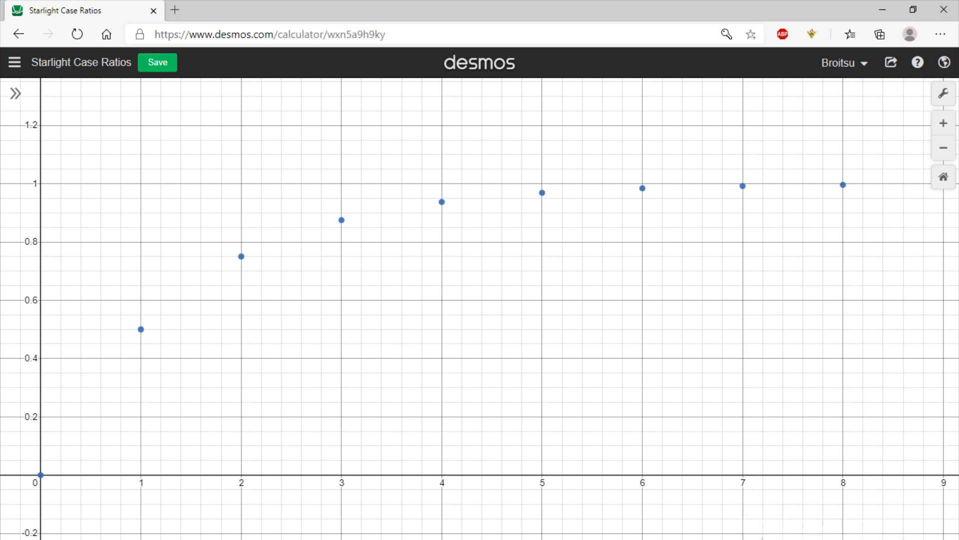
Step: Sketch a thick upward arrow from the x-axis at x = 1 to the point (1, 0.5)
{"action": "left_click_drag", "start_coordinate": [140, 465], "coordinate": [141, 357]}
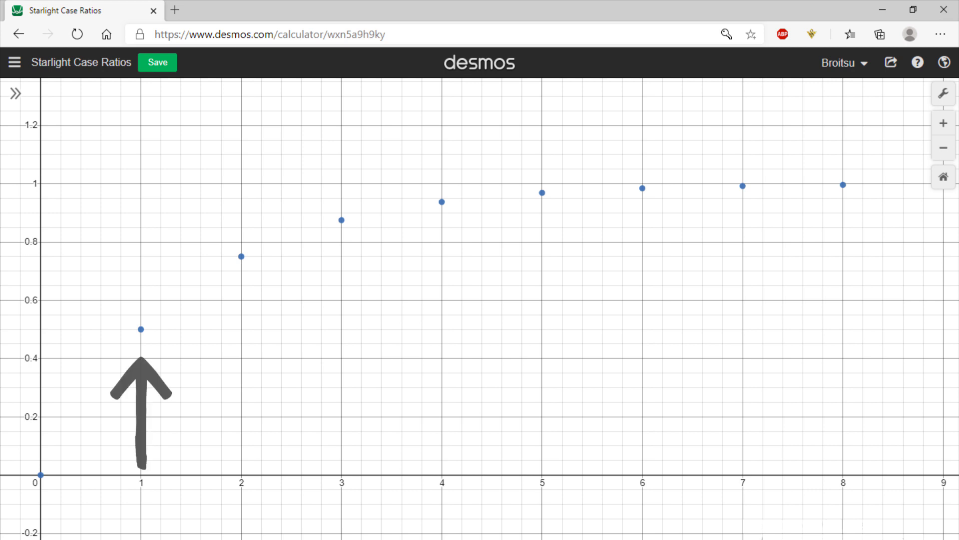